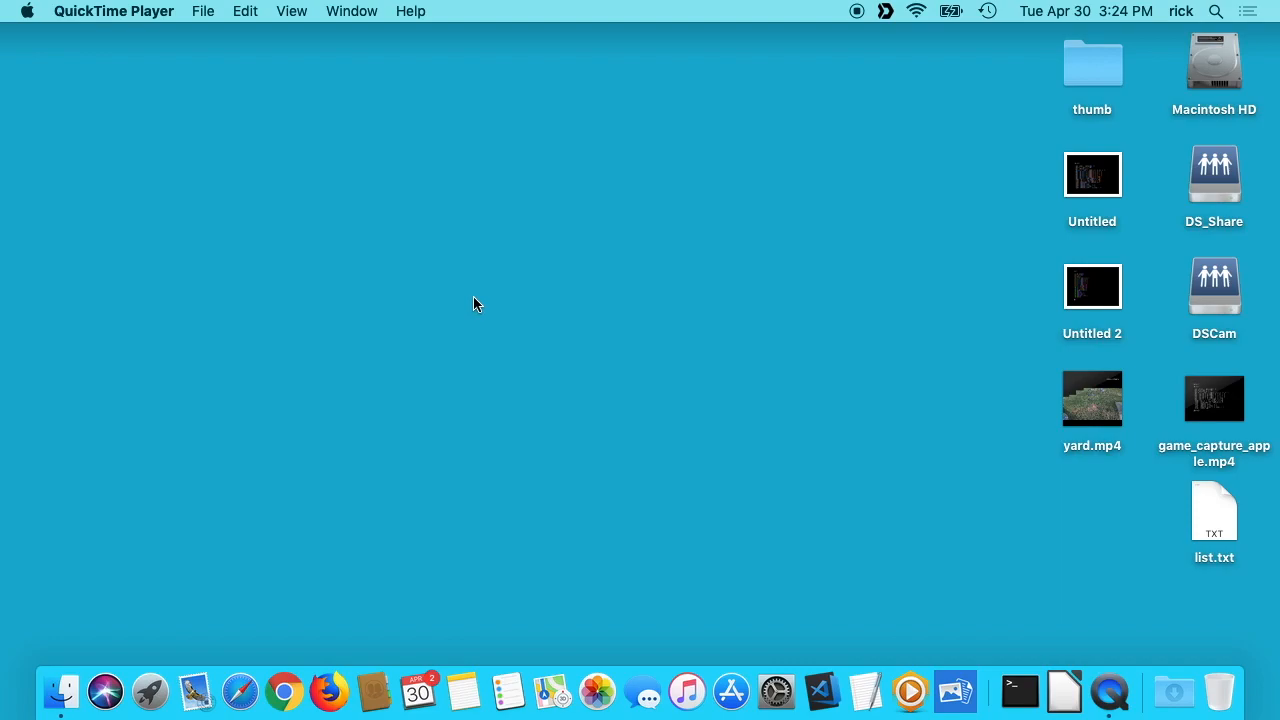
{"action": "mouse_move", "coordinate": [414, 319]}
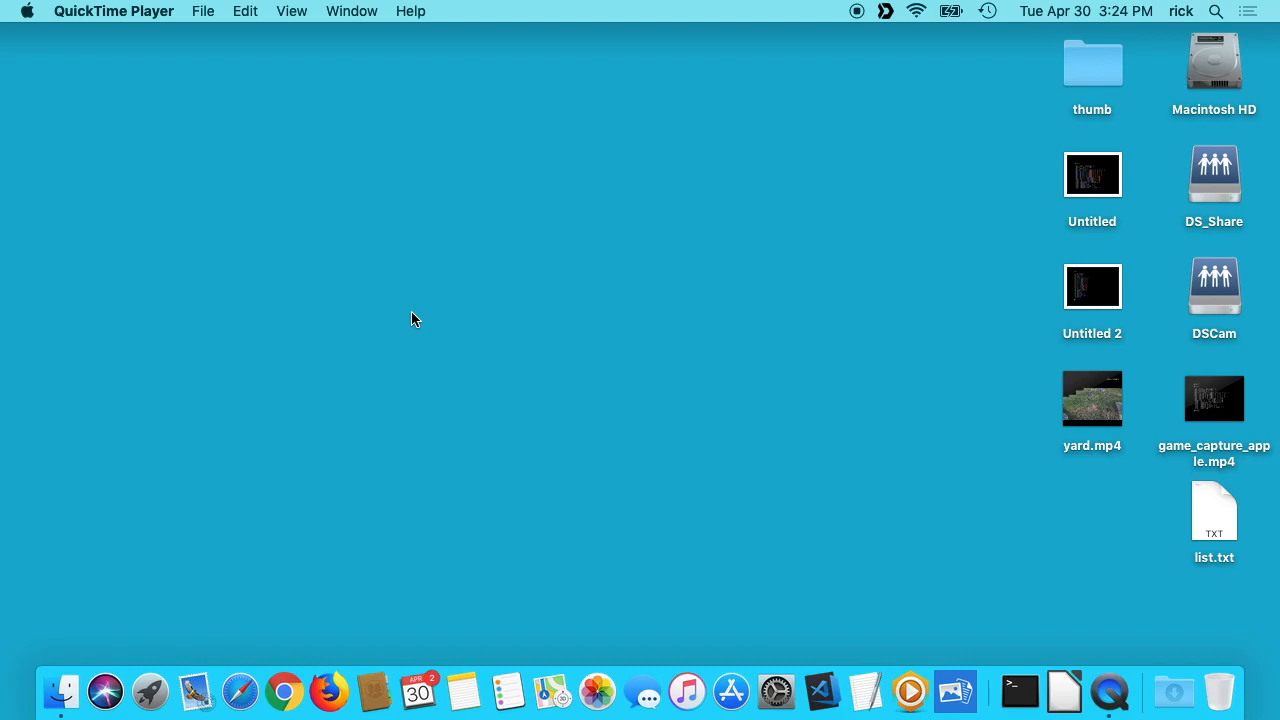
{"action": "mouse_move", "coordinate": [55, 620]}
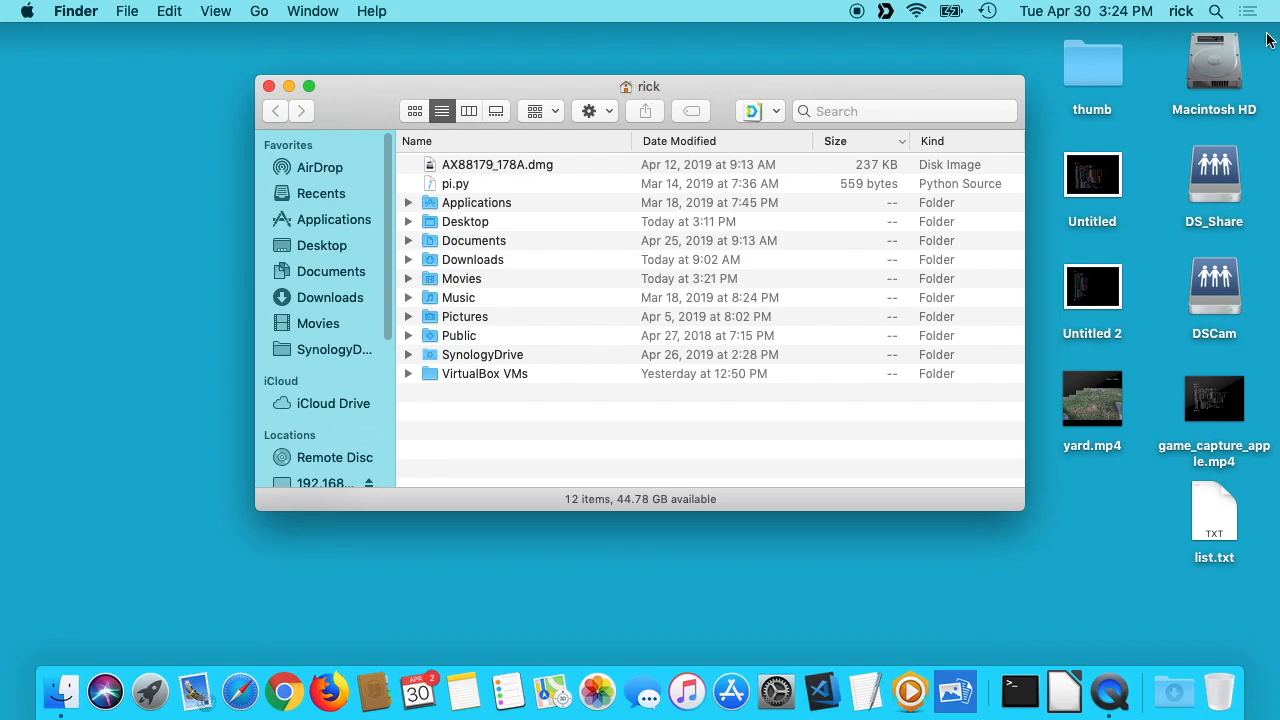
{"action": "double_click", "coordinate": [1213, 62]}
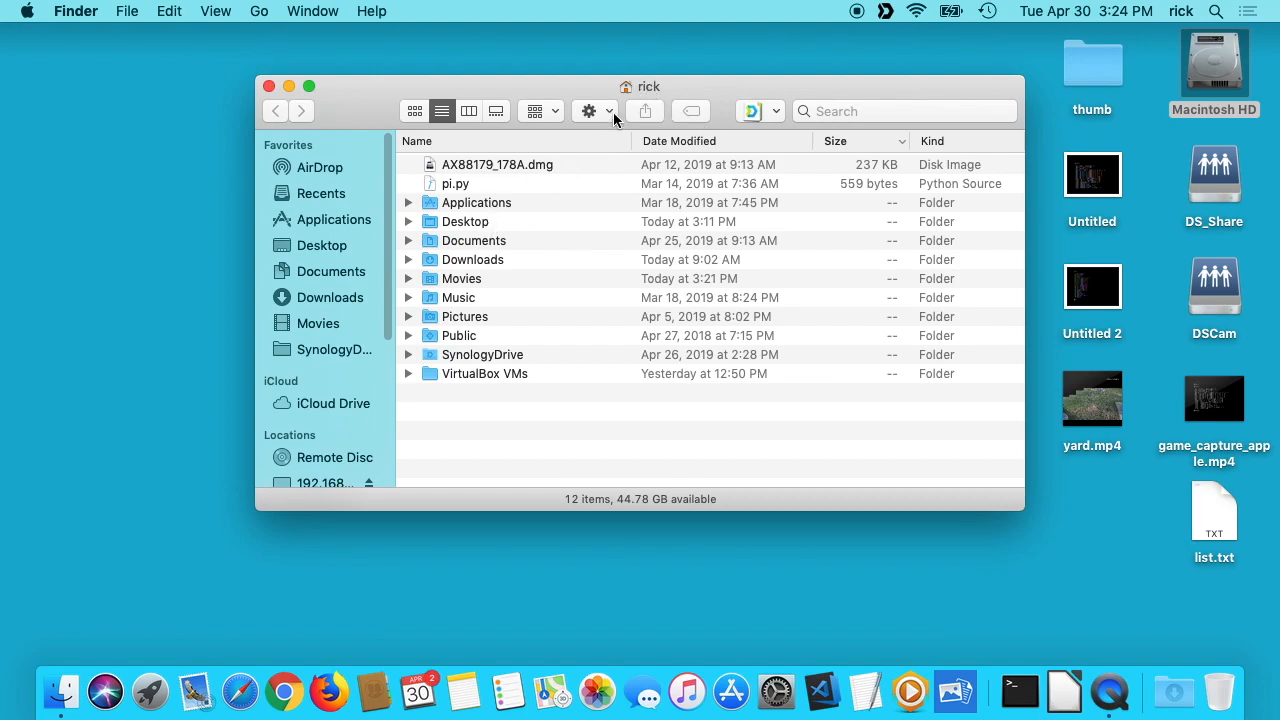
{"action": "left_click", "coordinate": [648, 86]}
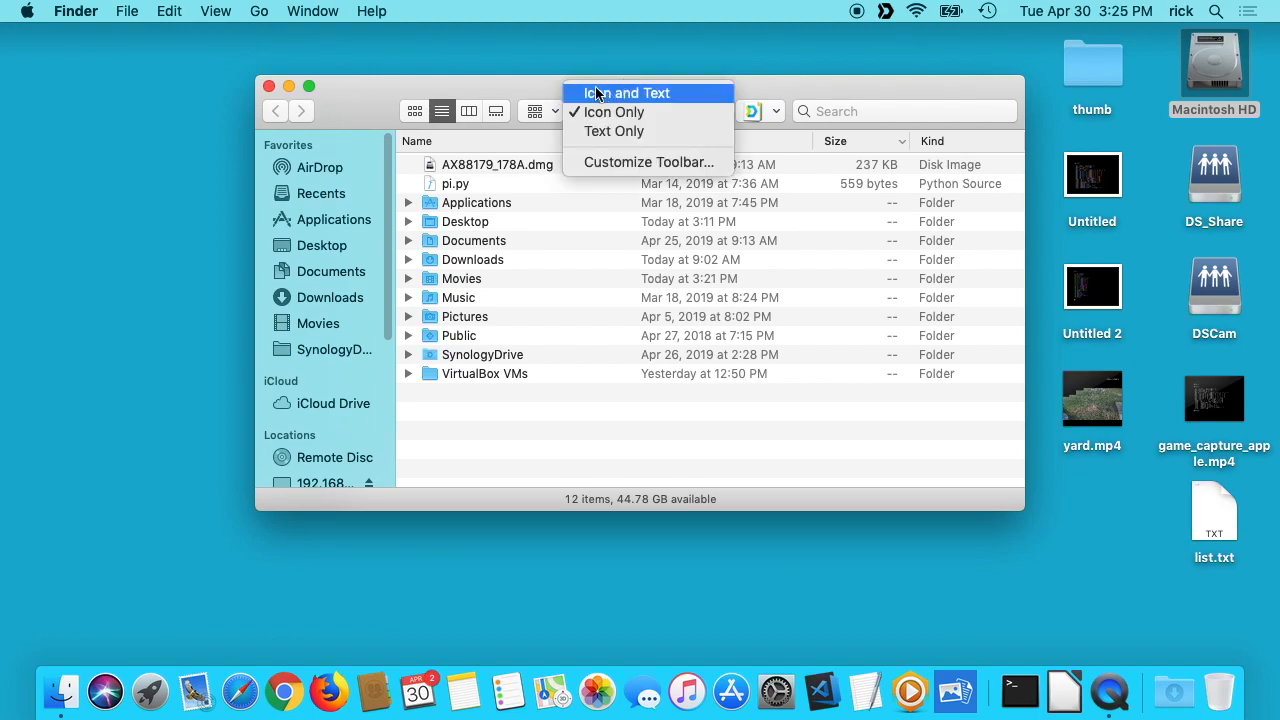
{"action": "left_click", "coordinate": [611, 111]}
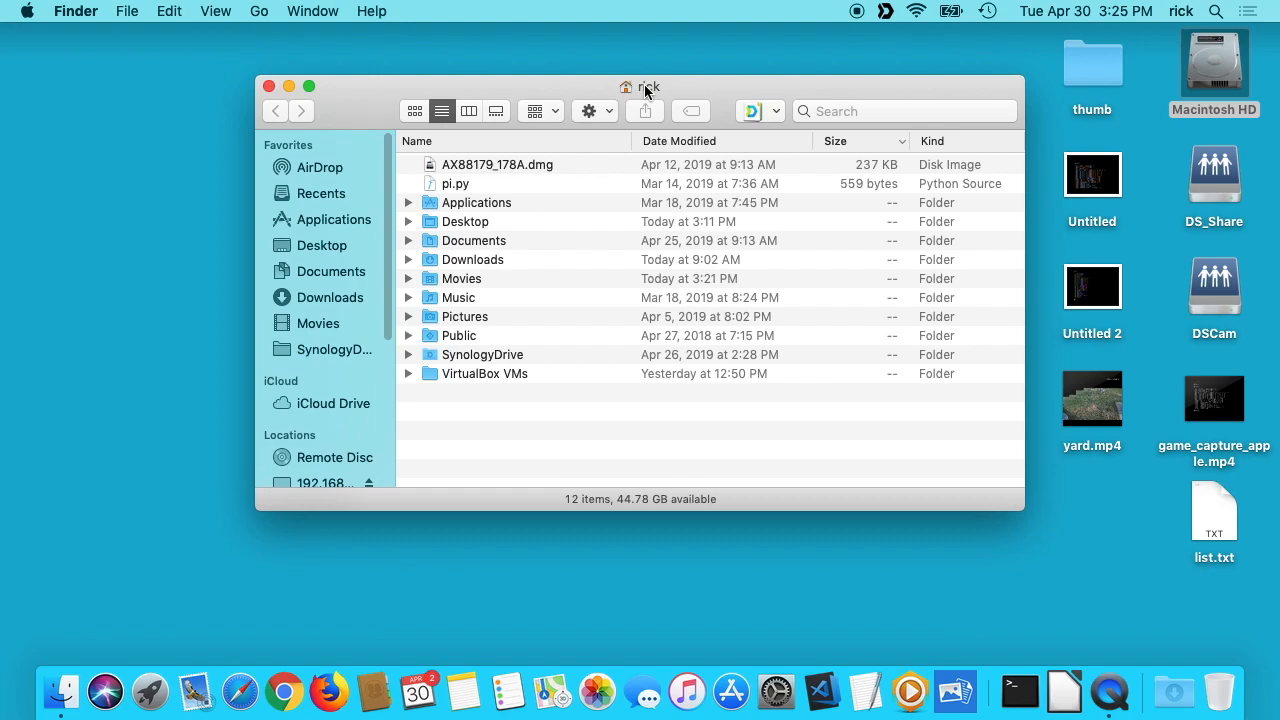
Navigate to the top of Macintosh HD and drag Applications into the Dock beside Downloads
{"action": "left_click", "coordinate": [648, 87]}
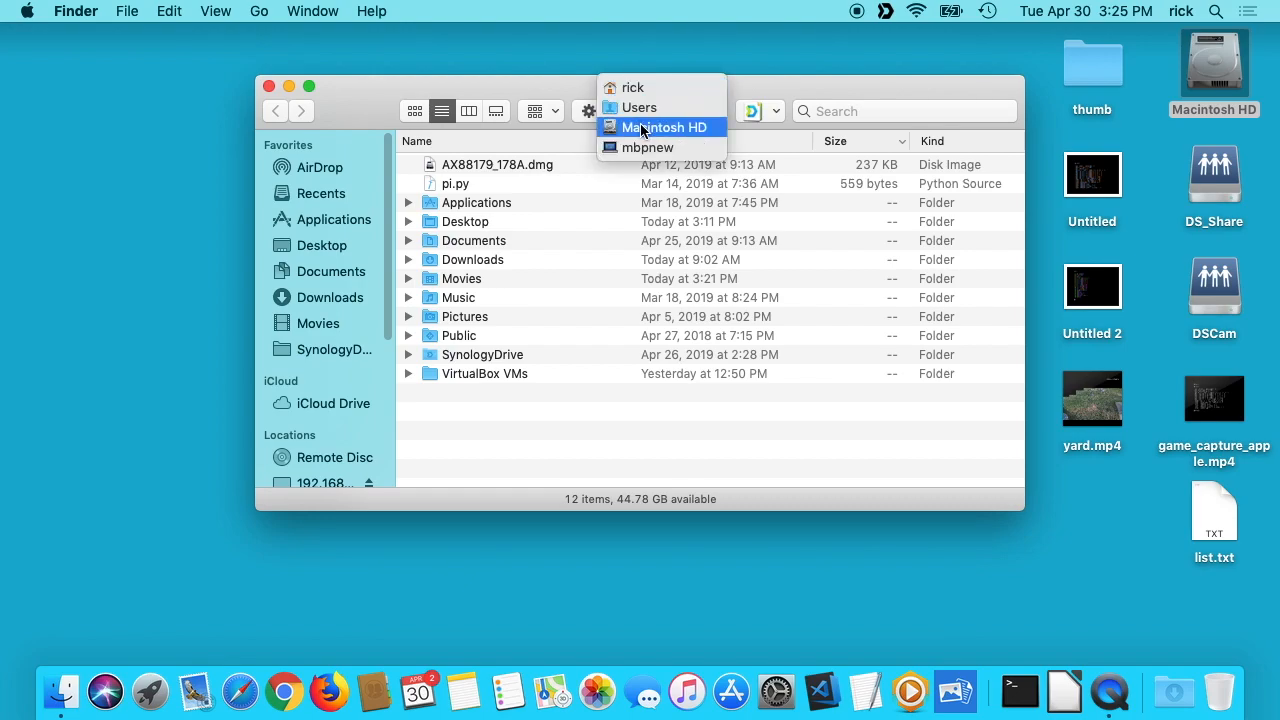
{"action": "left_click", "coordinate": [664, 127]}
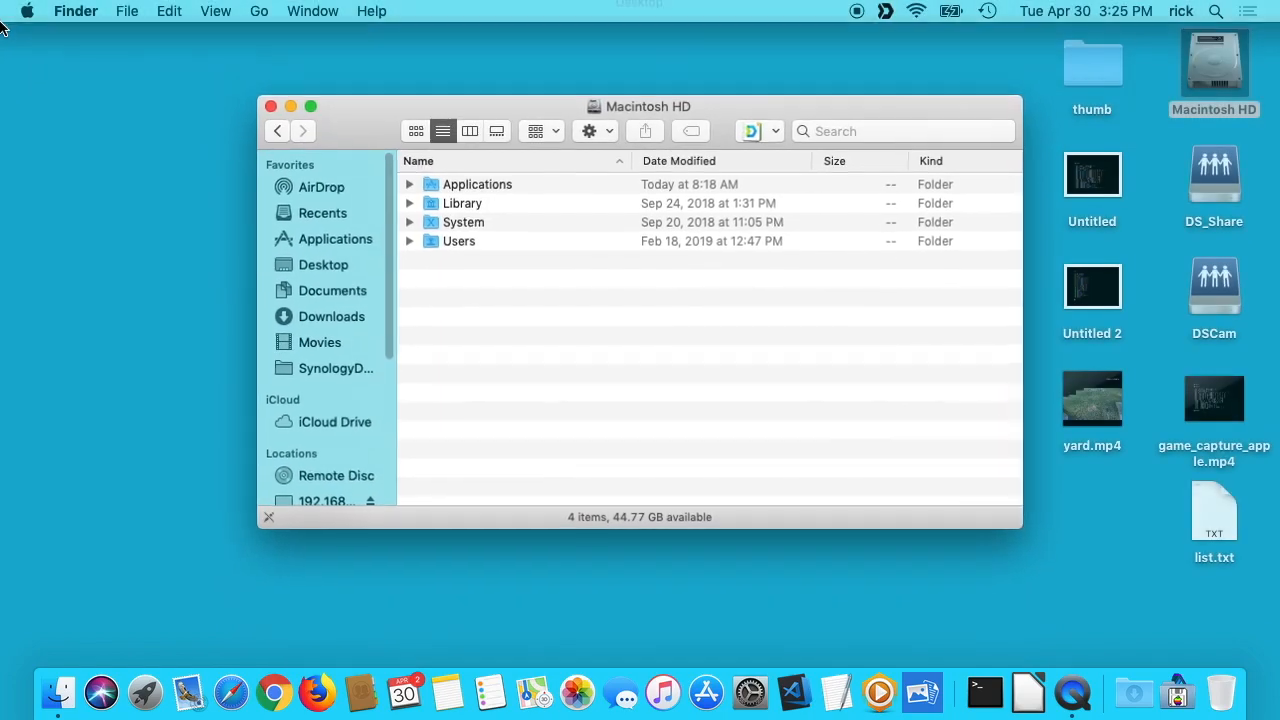
{"action": "left_click_drag", "start_coordinate": [649, 106], "coordinate": [649, 86]}
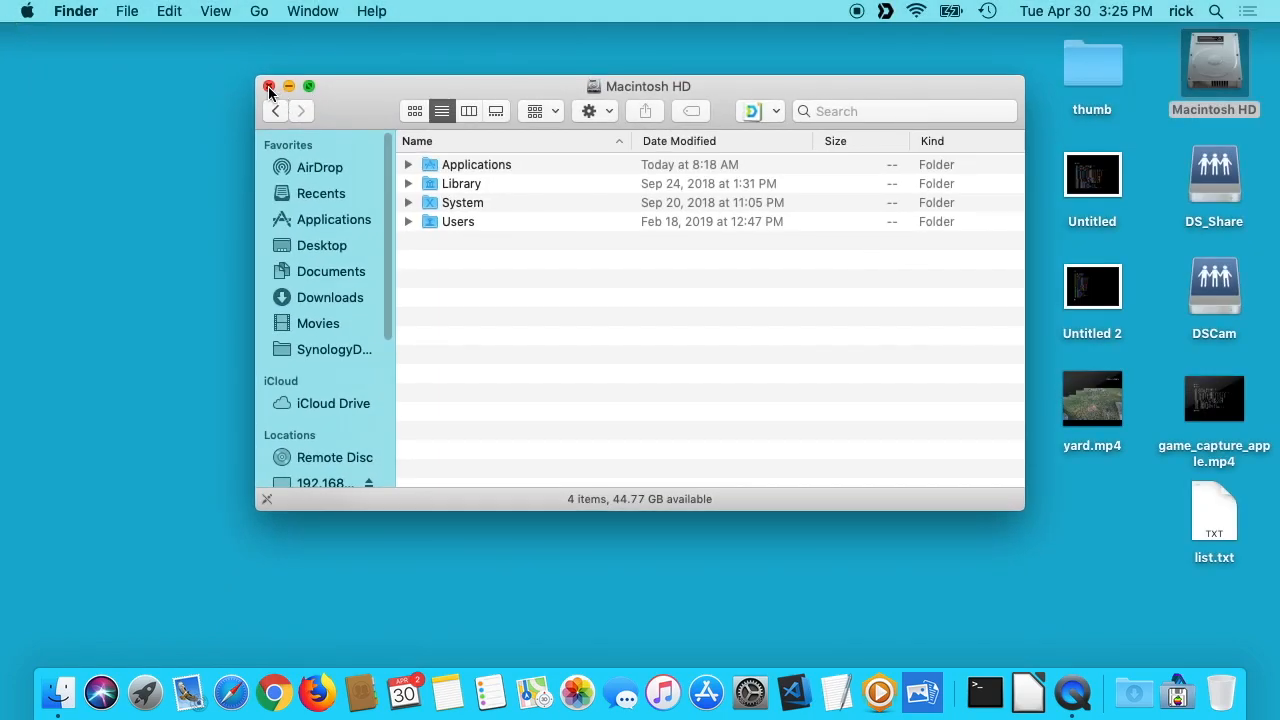
Close the Macintosh HD window and set the Applications Dock item to Display as Folder
{"action": "left_click", "coordinate": [269, 86]}
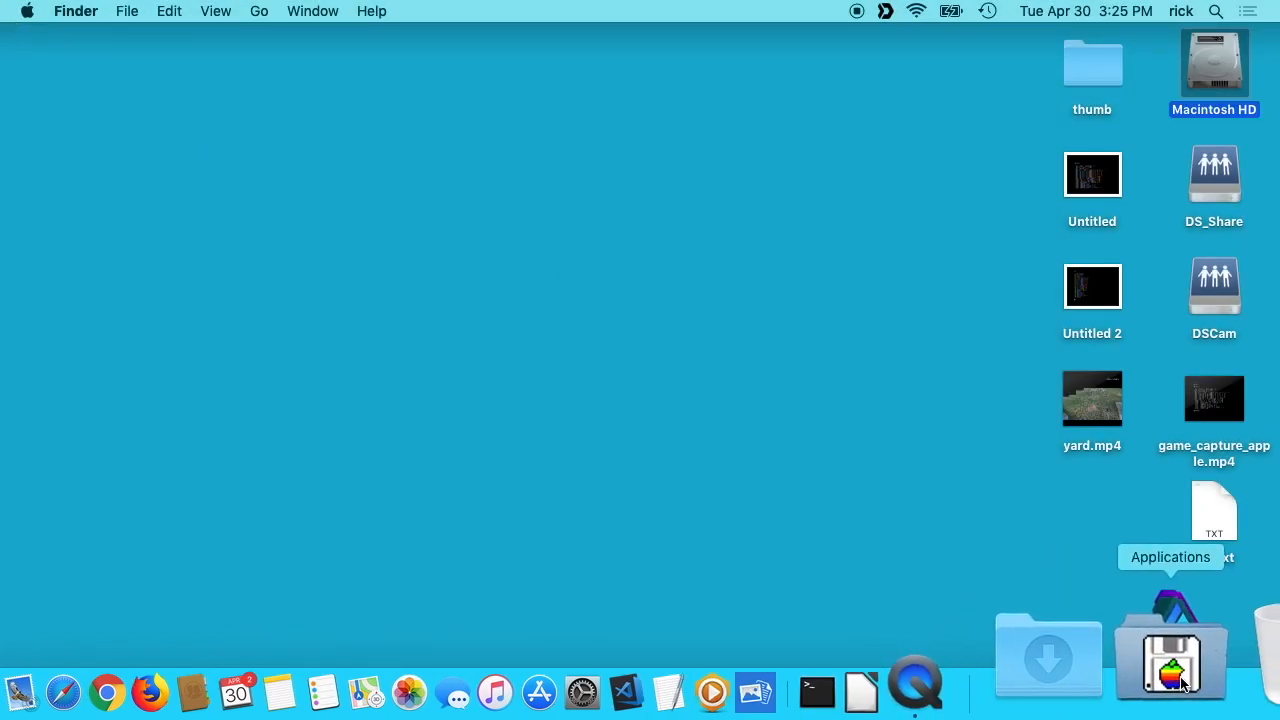
{"action": "right_click", "coordinate": [1170, 655]}
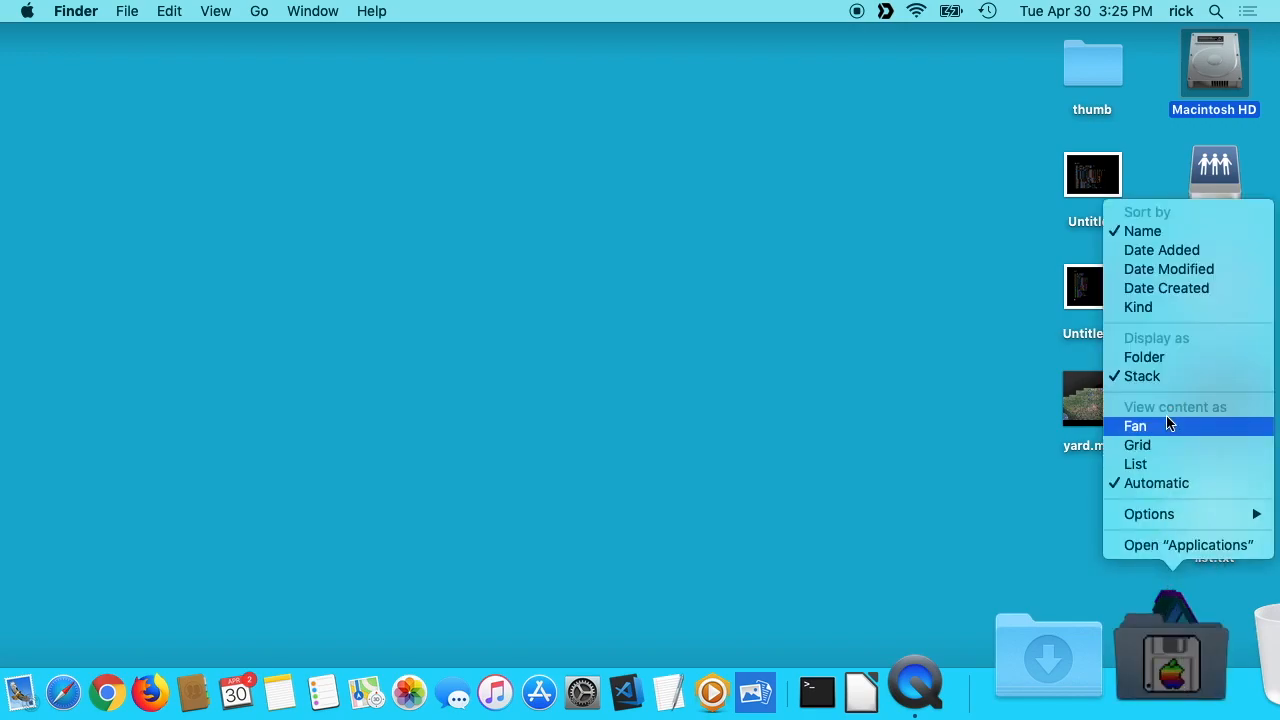
{"action": "mouse_move", "coordinate": [1144, 357]}
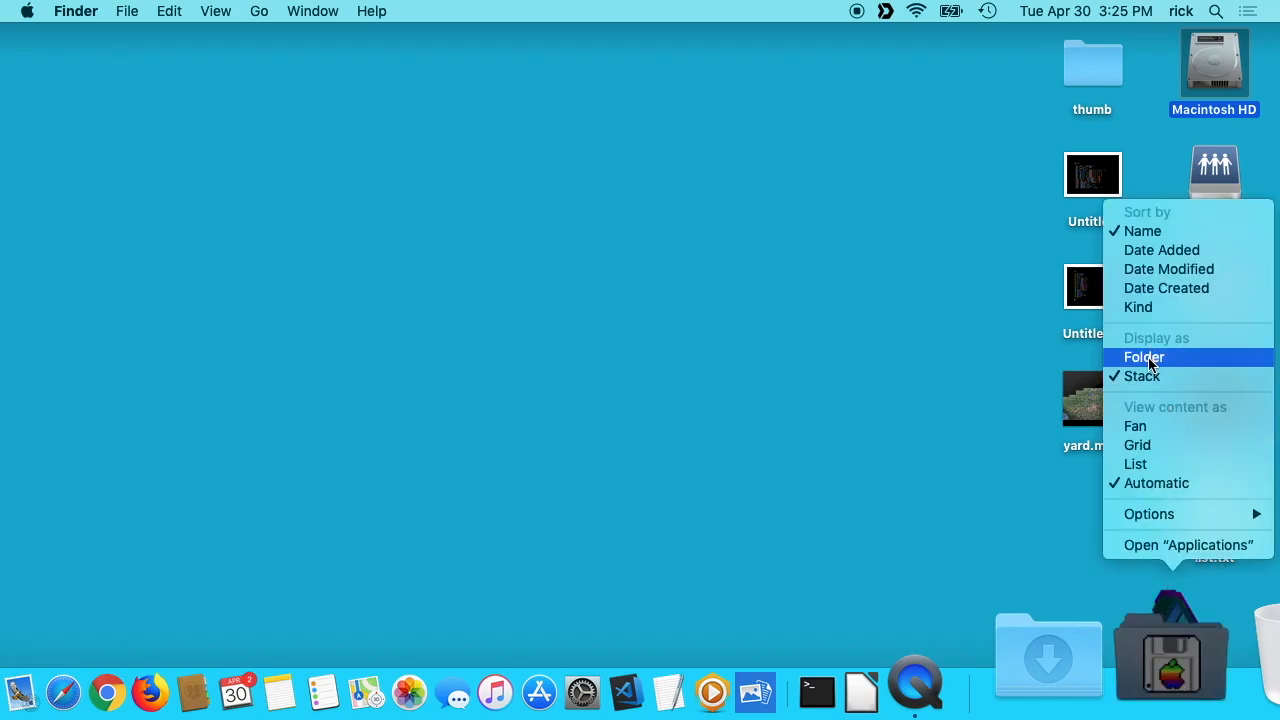
{"action": "left_click", "coordinate": [1144, 357]}
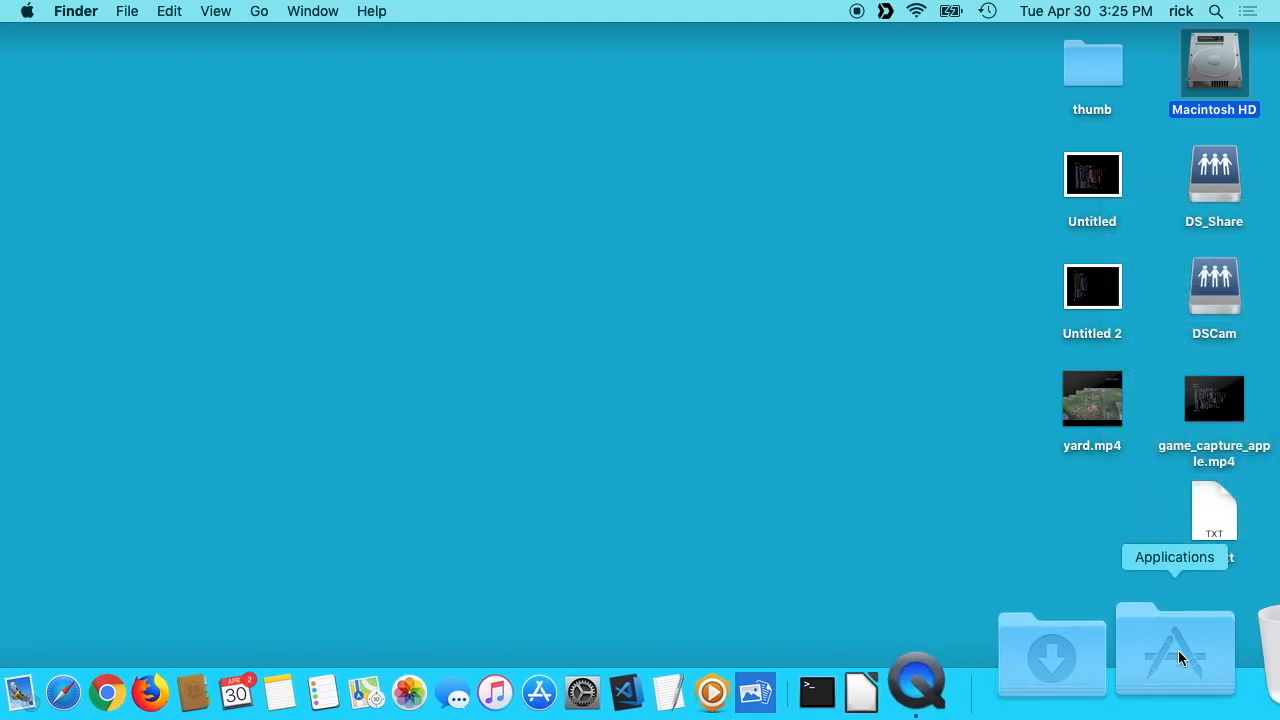
Bring up the Applications Dock item's options menu to choose a list view
{"action": "right_click", "coordinate": [1175, 650]}
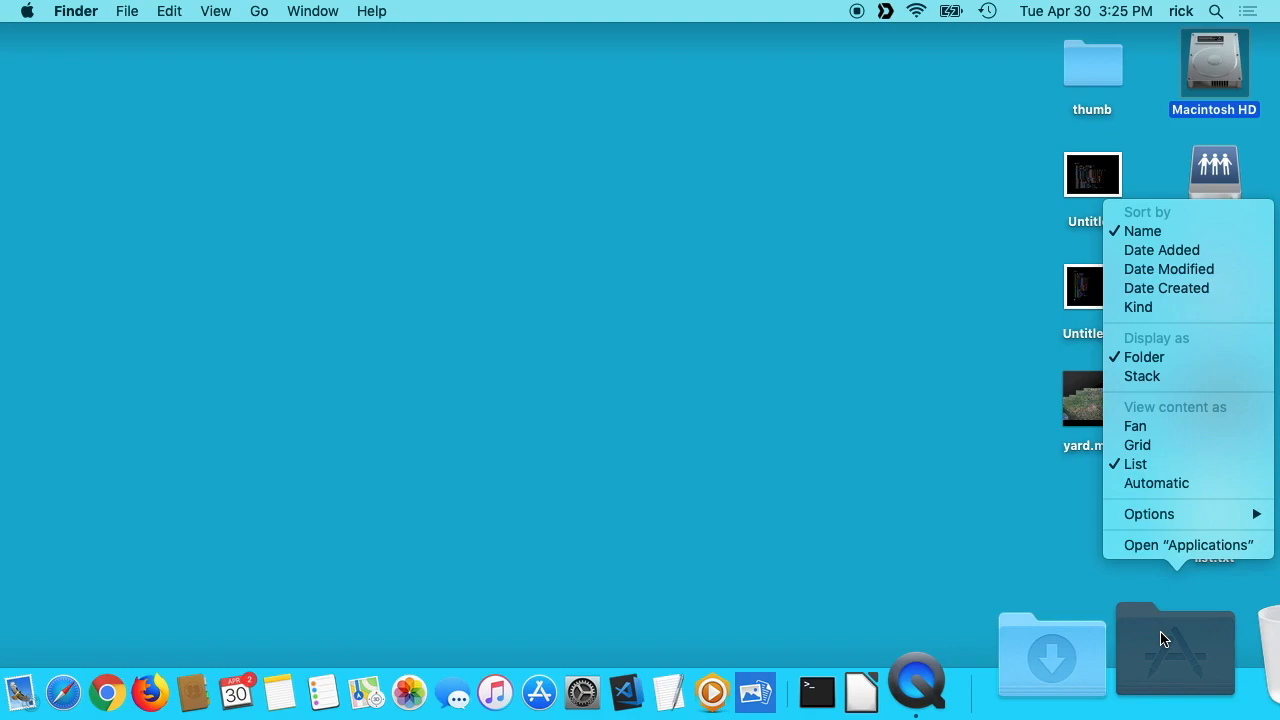
{"action": "mouse_move", "coordinate": [1170, 623]}
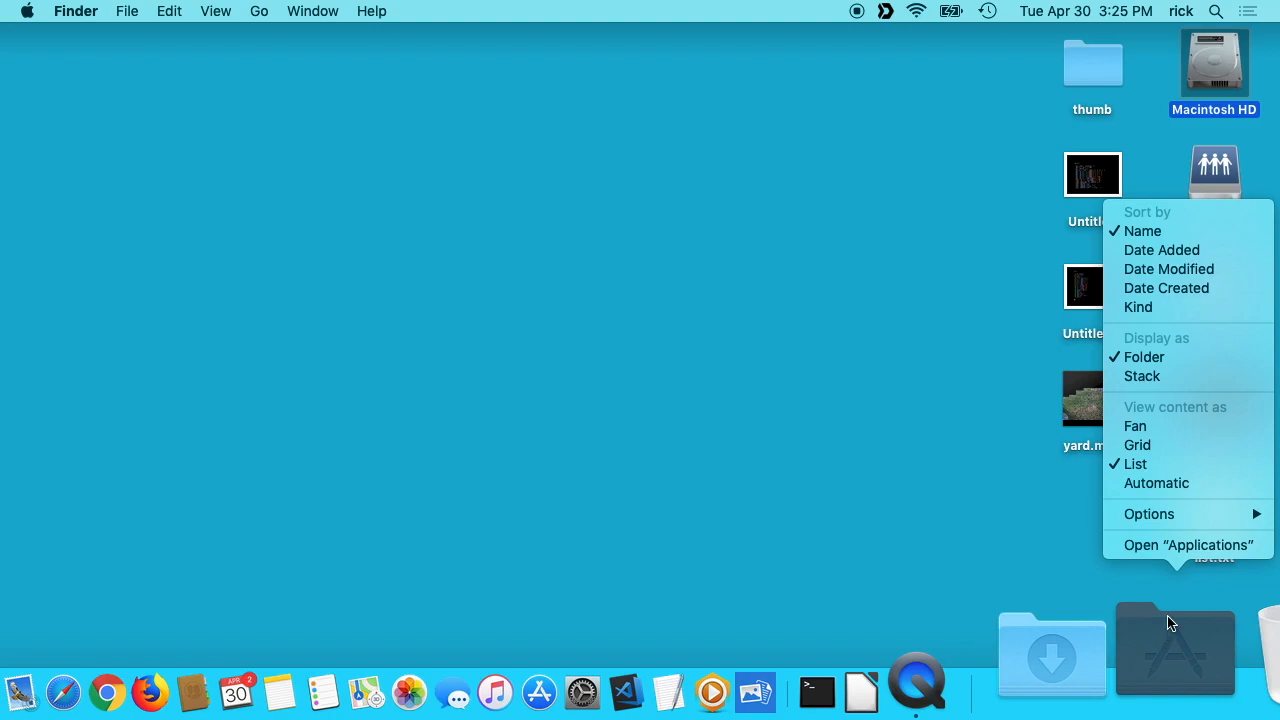
{"action": "mouse_move", "coordinate": [1143, 596]}
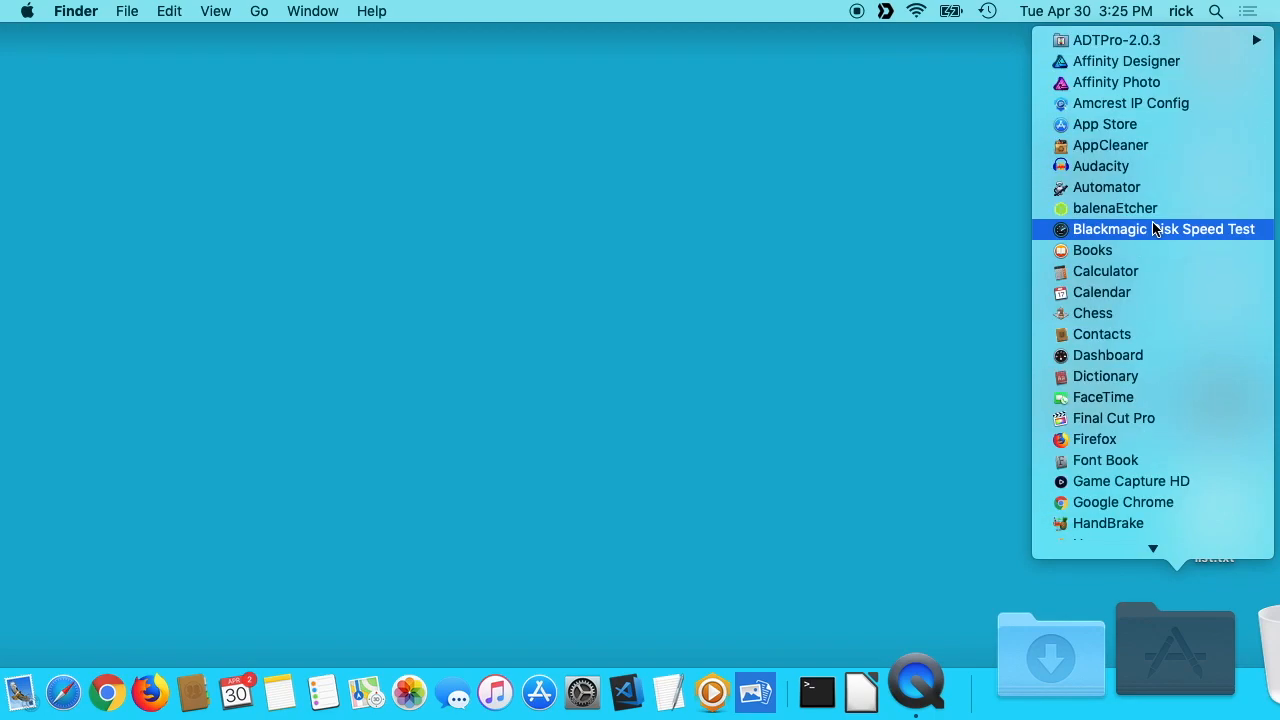
{"action": "mouse_move", "coordinate": [1125, 124]}
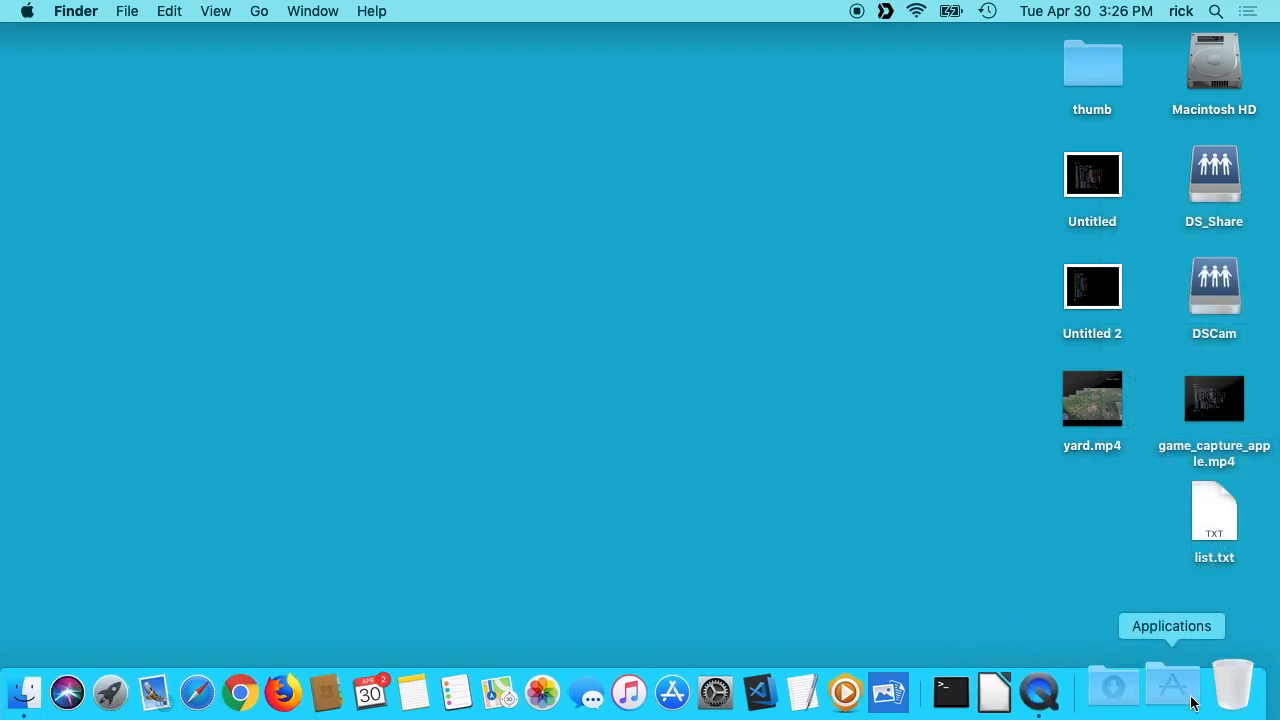
Open the Applications Dock folder, scroll through its apps, then close the grid
{"action": "left_click", "coordinate": [1171, 685]}
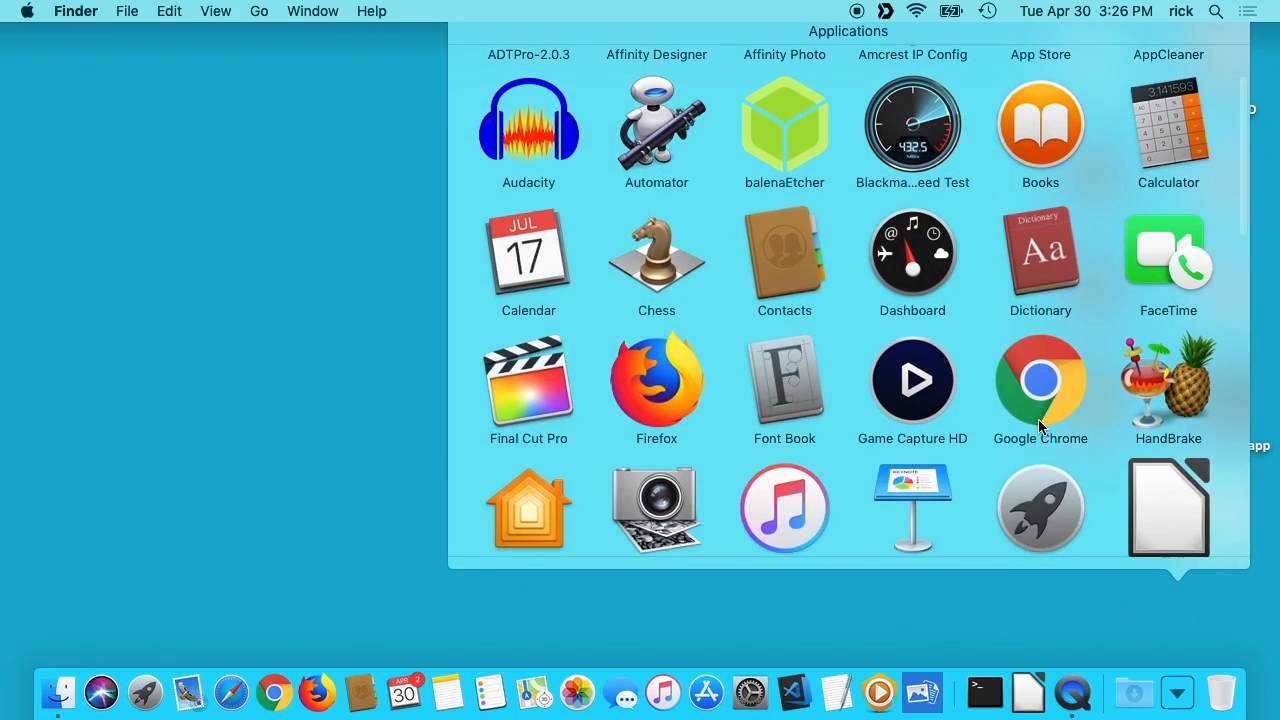
{"action": "scroll", "scroll_direction": "down", "scroll_amount": 3}
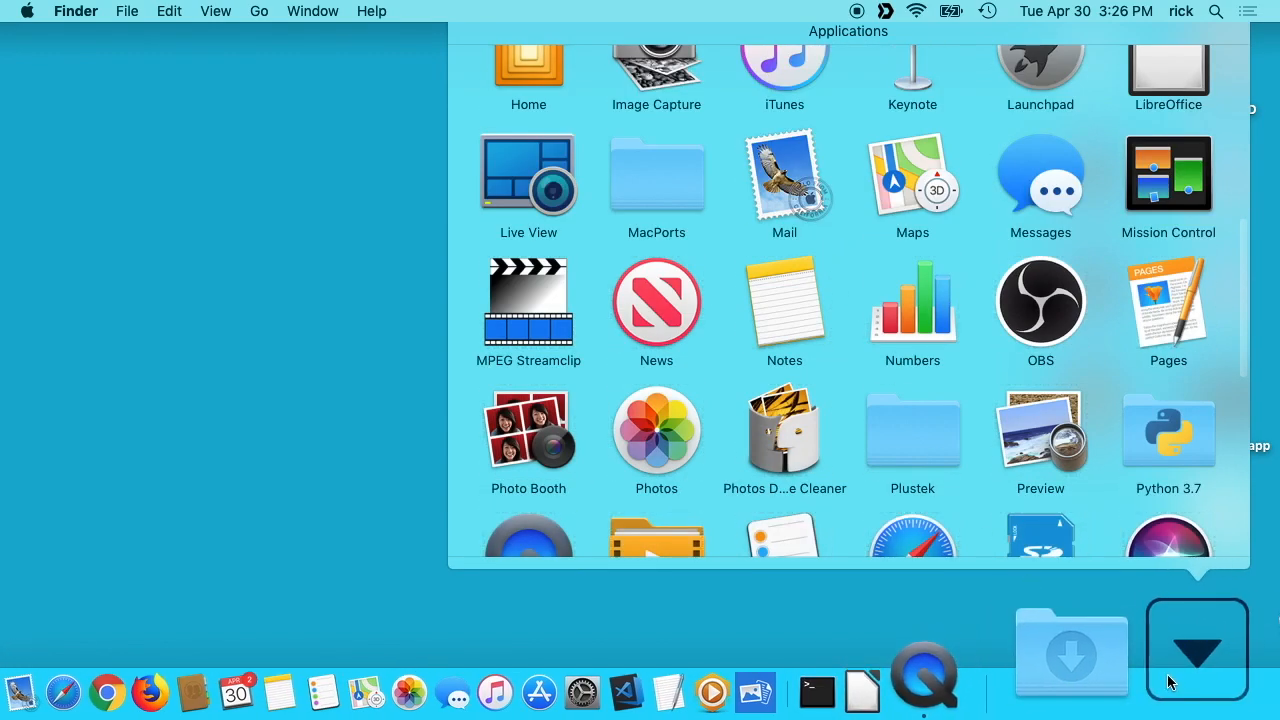
{"action": "left_click", "coordinate": [1196, 648]}
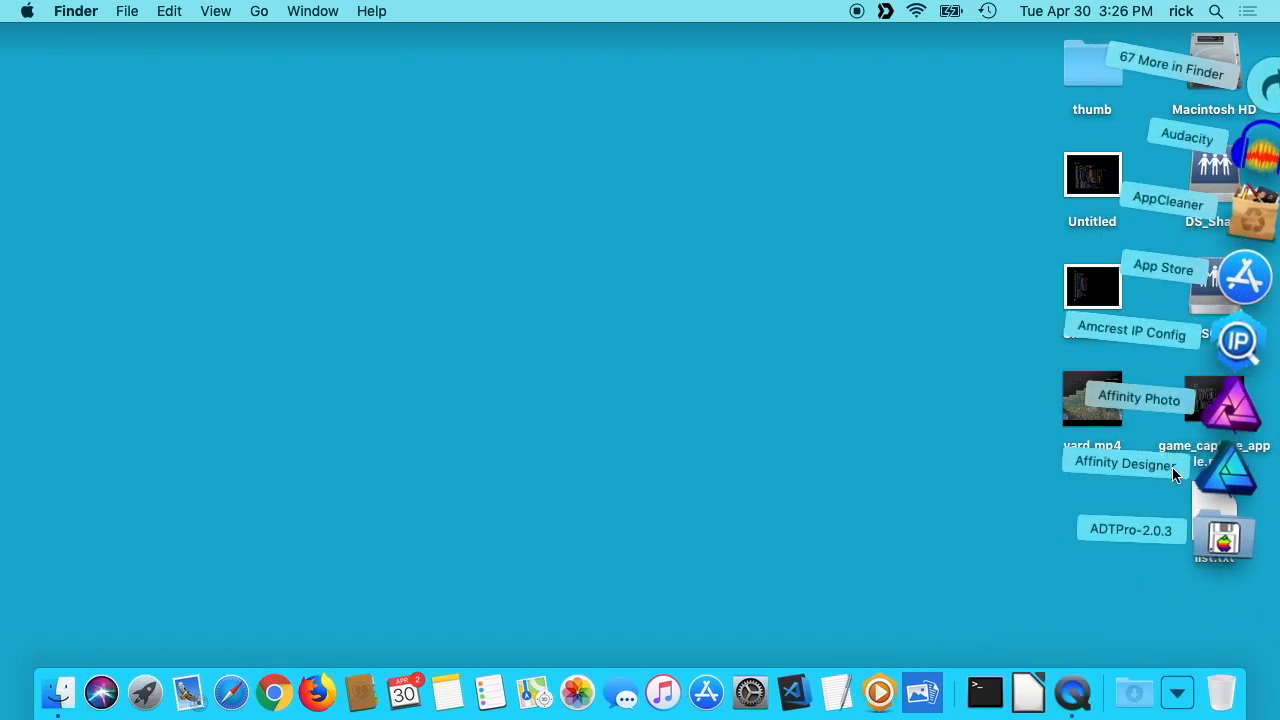
{"action": "mouse_move", "coordinate": [1258, 388]}
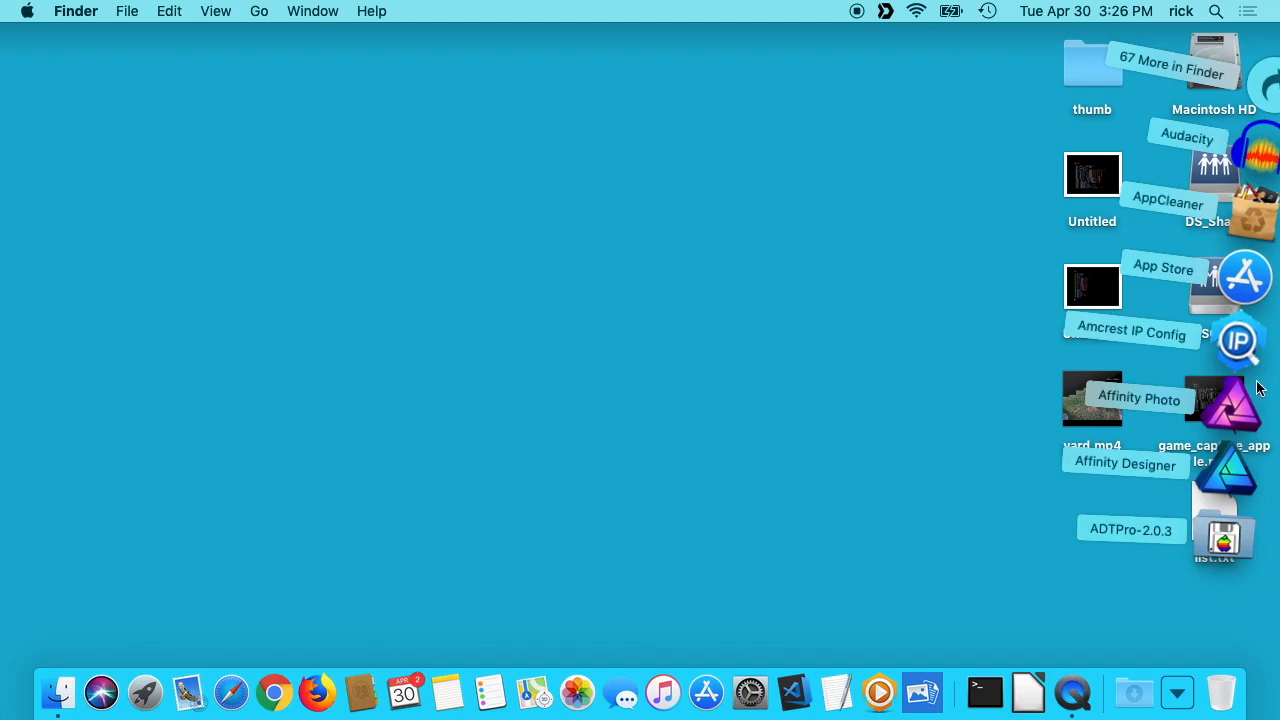
{"action": "mouse_move", "coordinate": [1156, 608]}
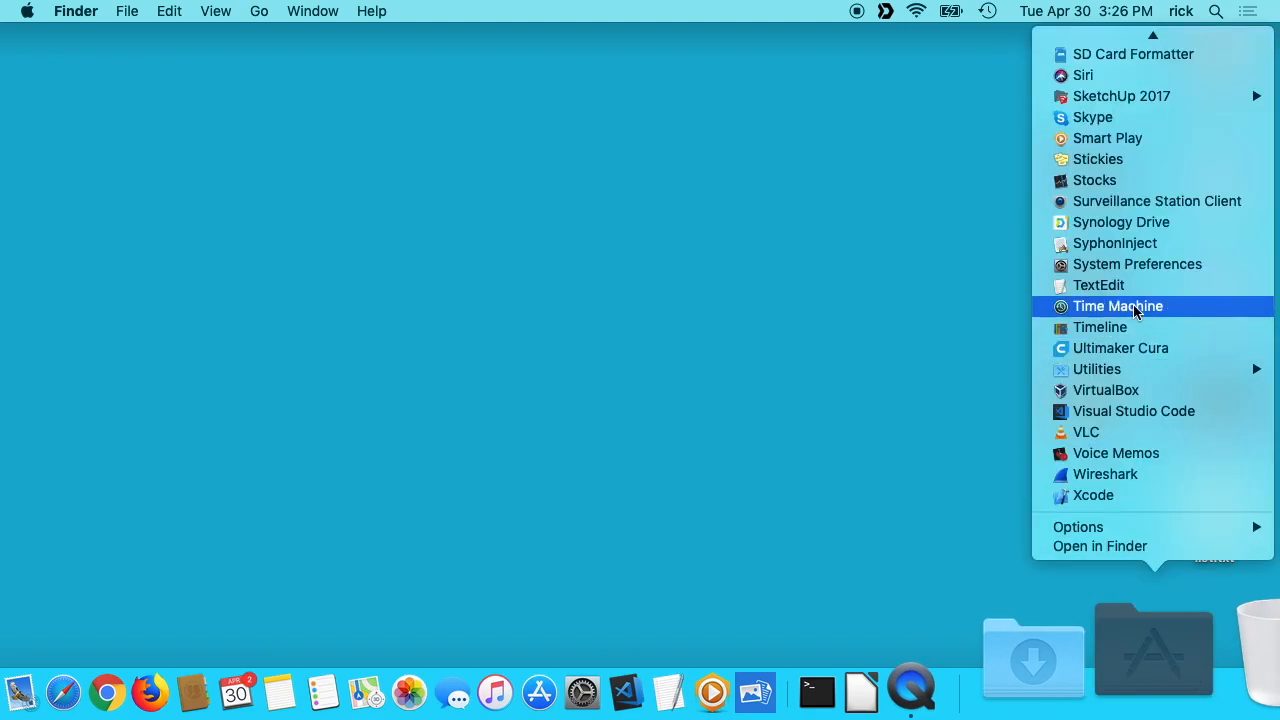
{"action": "mouse_move", "coordinate": [1145, 348]}
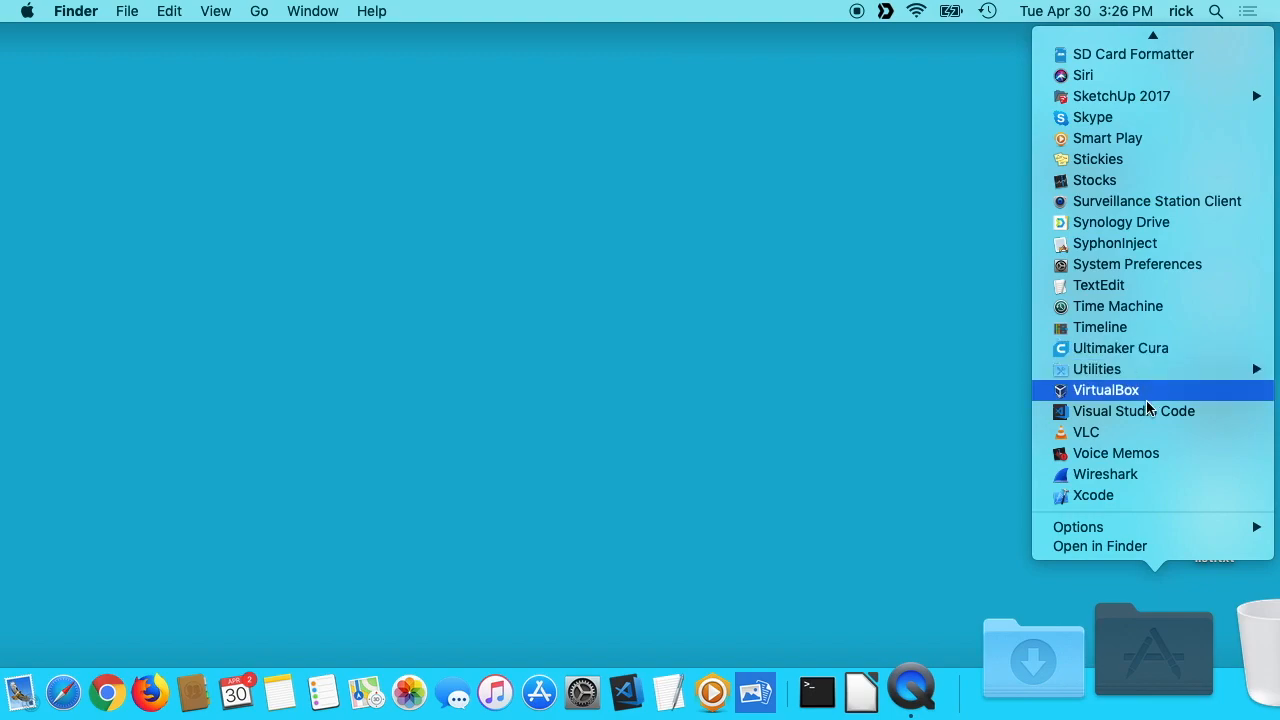
{"action": "mouse_move", "coordinate": [1141, 474]}
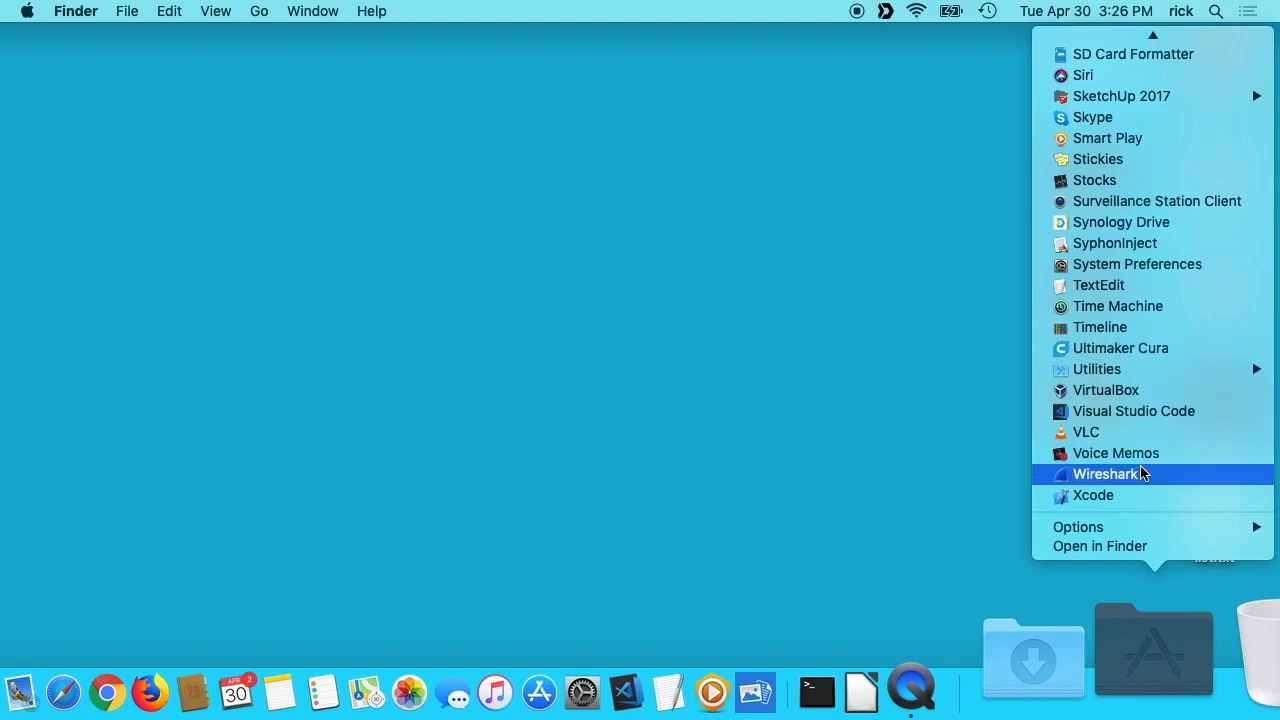